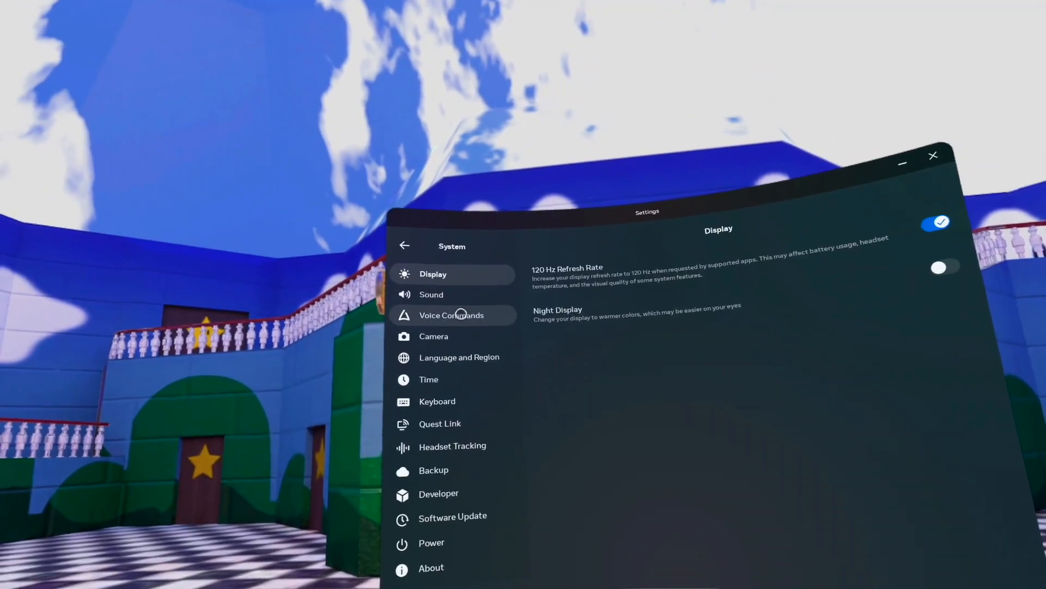
Review the Camera video recording options: left eye, stabilization off, 1920x1080 landscape
{"action": "left_click", "coordinate": [433, 335]}
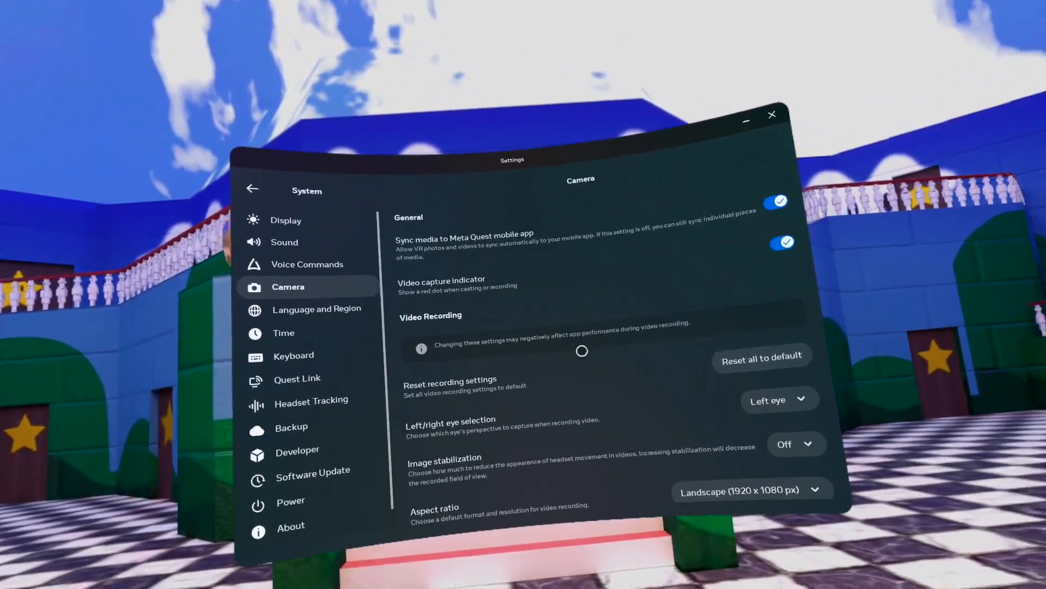
{"action": "scroll", "scroll_direction": "down", "scroll_amount": 3}
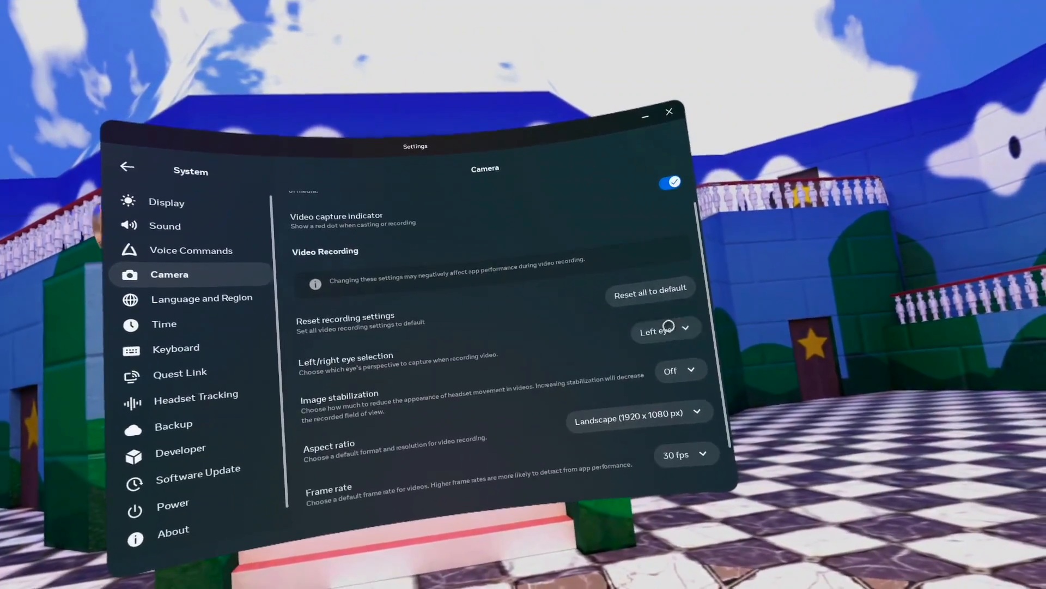
{"action": "scroll", "scroll_direction": "down", "scroll_amount": 3}
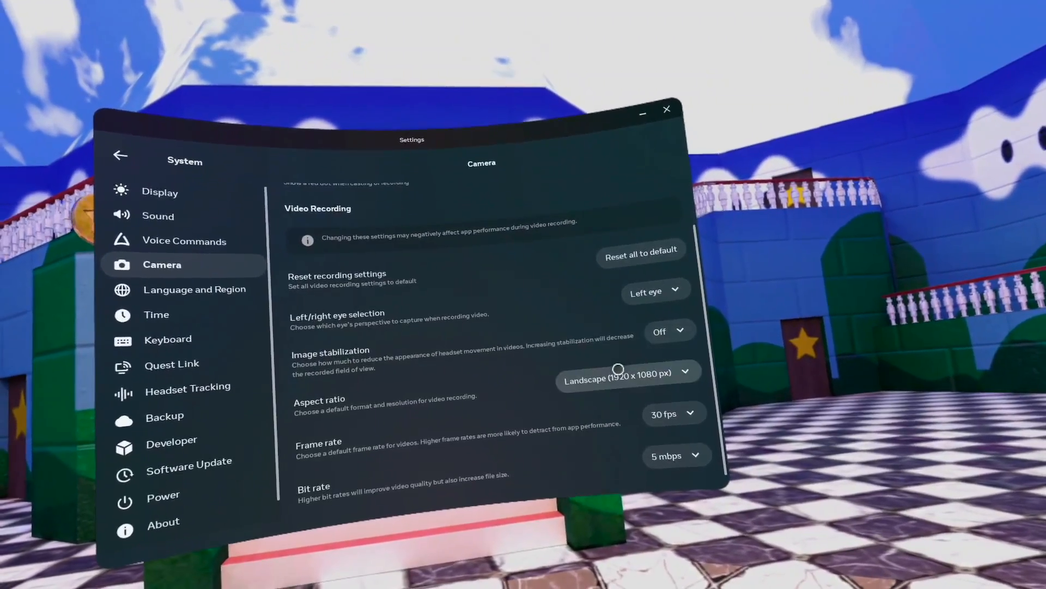
{"action": "left_click", "coordinate": [626, 373]}
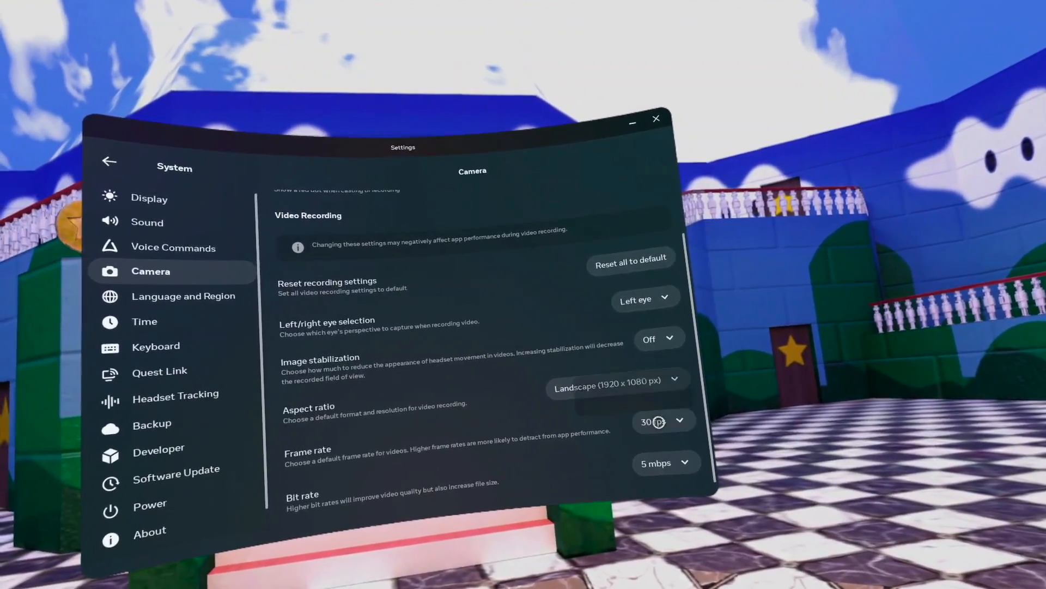
Keep the recording frame rate at 30 fps and check the bit rate choices at 5 mbps
{"action": "left_click", "coordinate": [662, 420]}
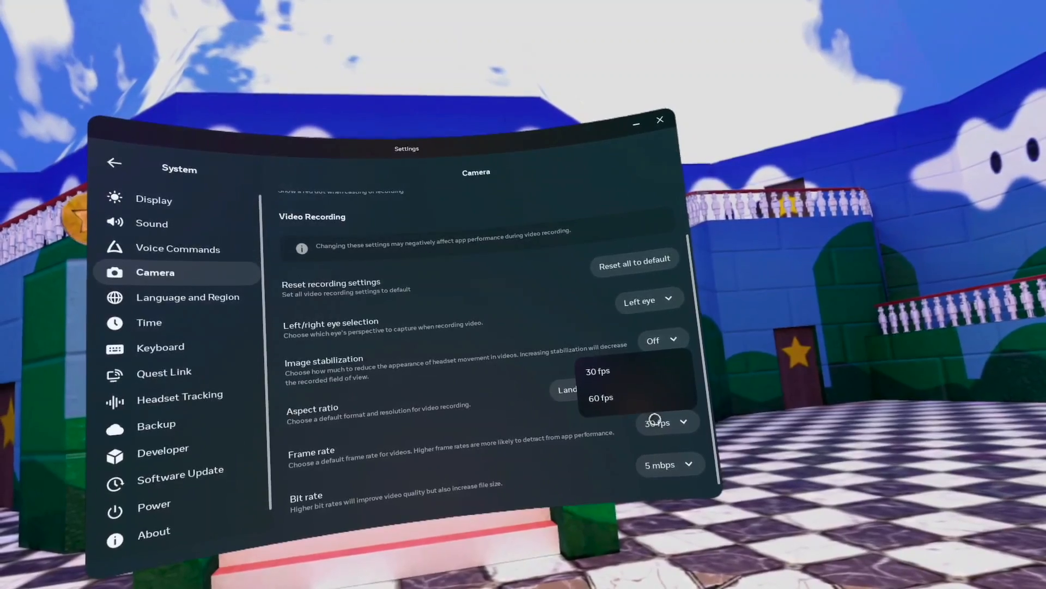
{"action": "left_click", "coordinate": [598, 371]}
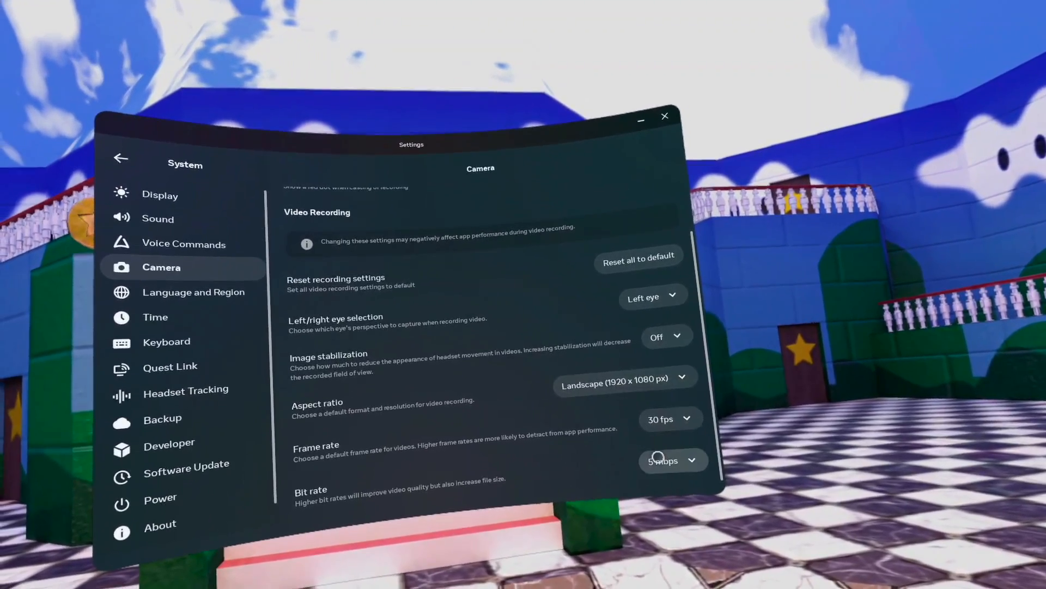
{"action": "left_click", "coordinate": [673, 460]}
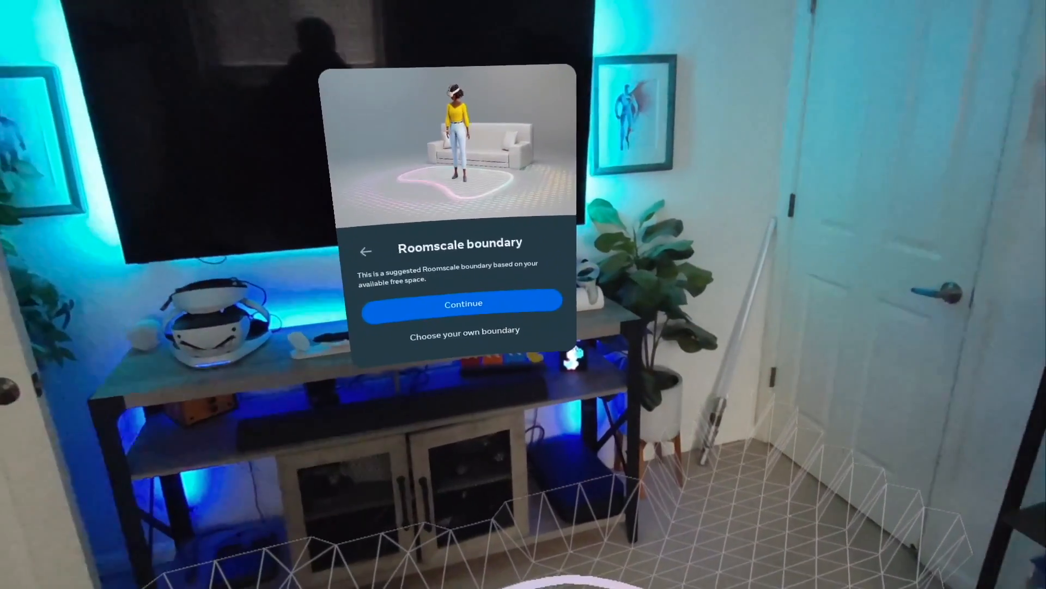
Accept the suggested Roomscale boundary drawn on the floor
{"action": "left_click", "coordinate": [463, 304]}
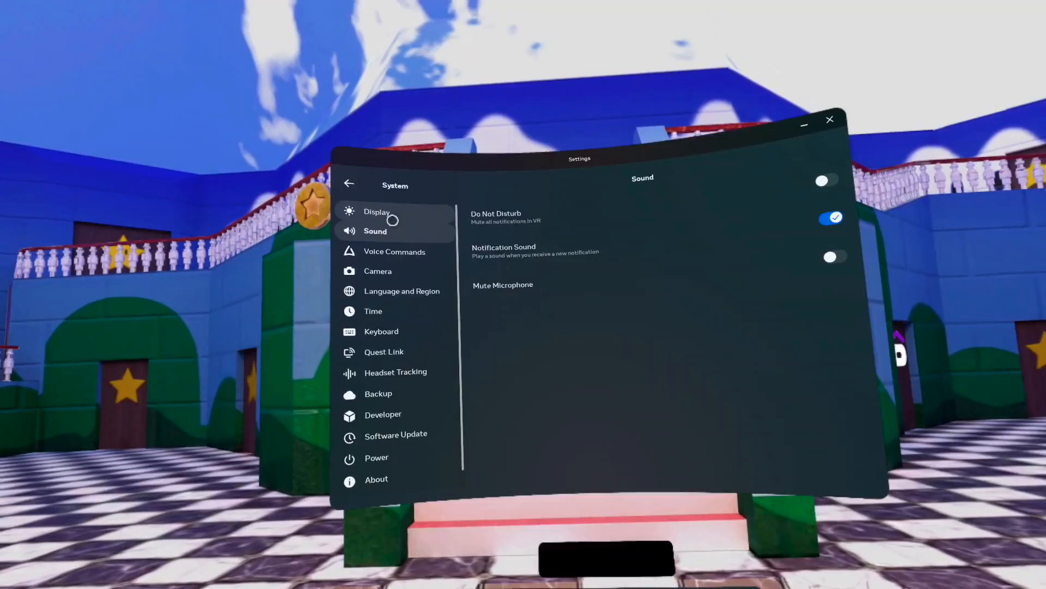
In Power settings, set Display off to 5 minutes and turn Battery Saver on
{"action": "left_click", "coordinate": [376, 457]}
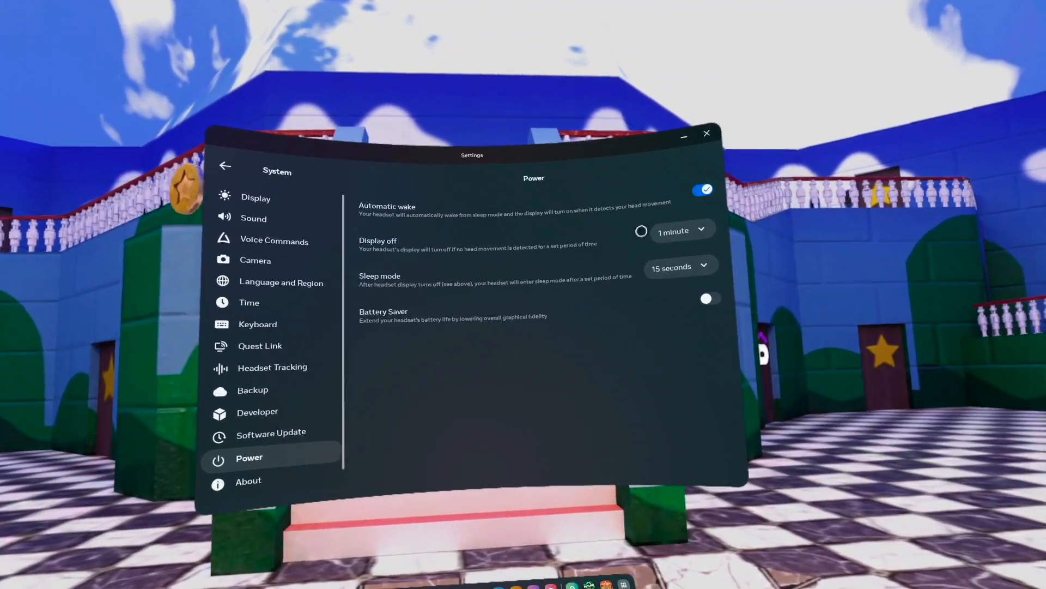
{"action": "left_click", "coordinate": [680, 230]}
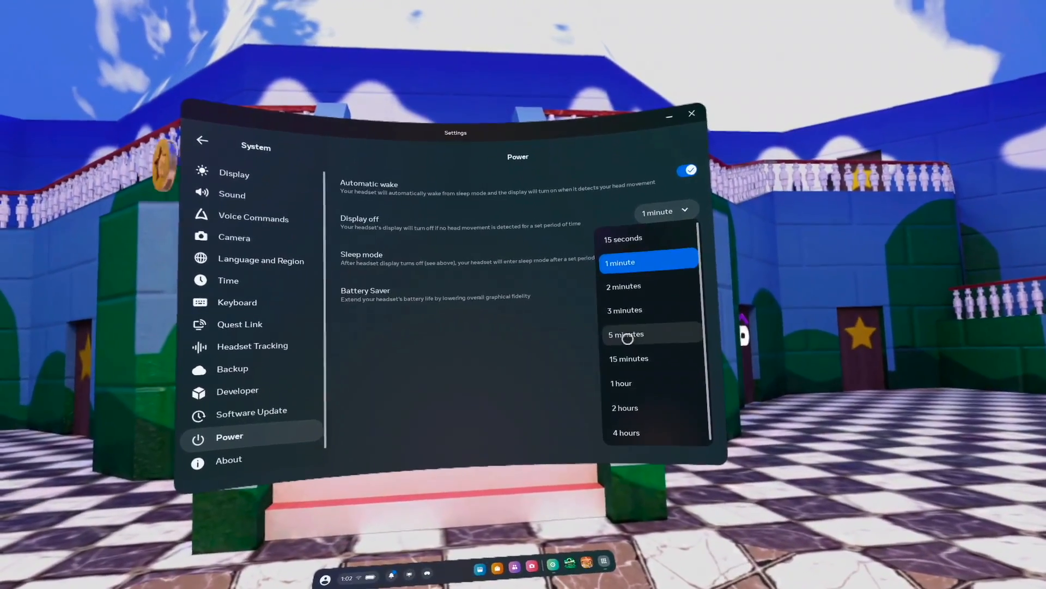
{"action": "left_click", "coordinate": [625, 333]}
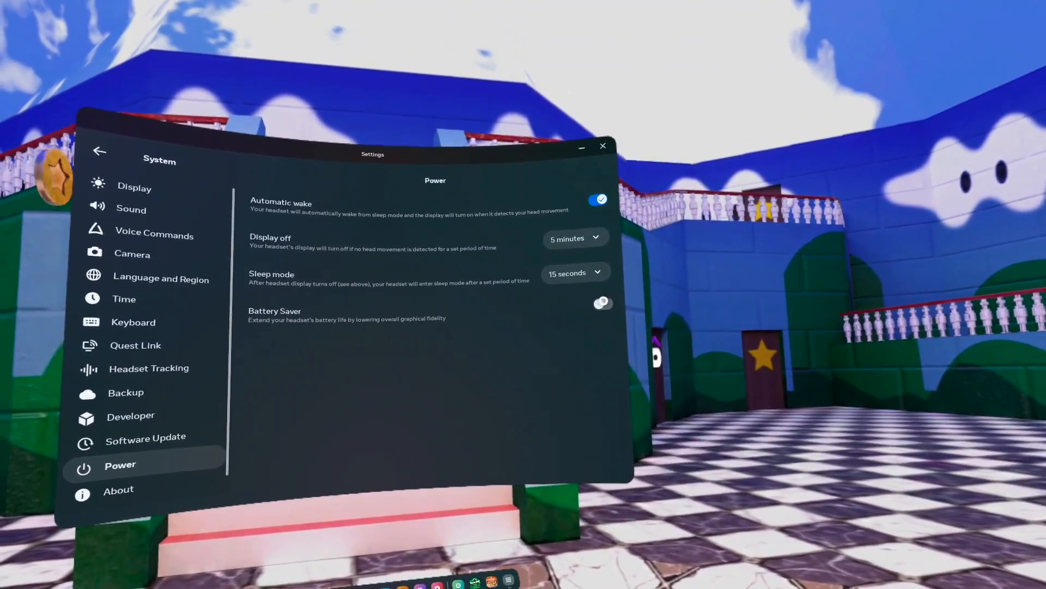
{"action": "left_click", "coordinate": [601, 303]}
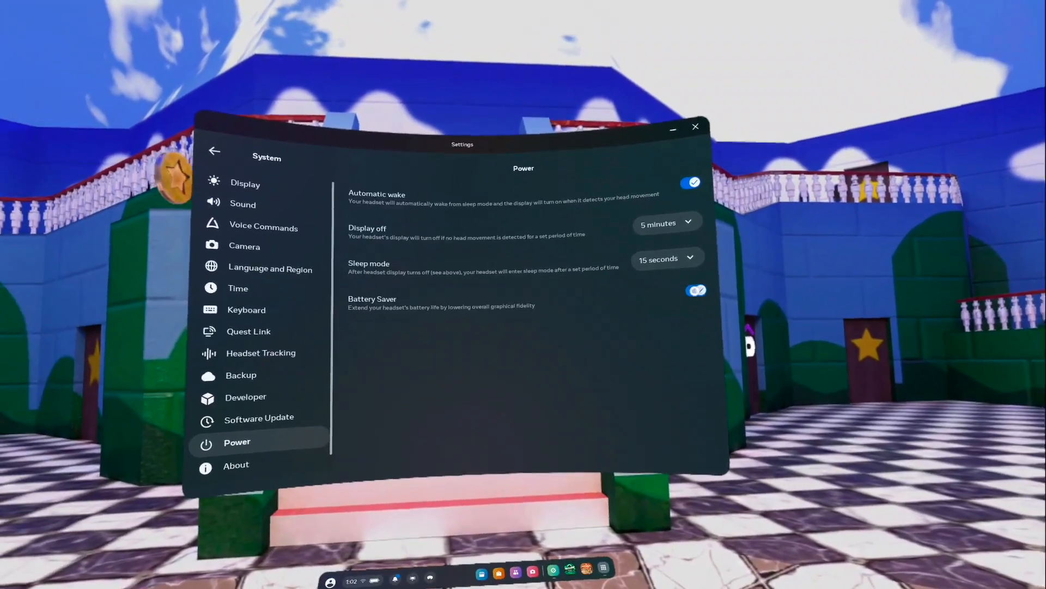
{"action": "left_click", "coordinate": [697, 290]}
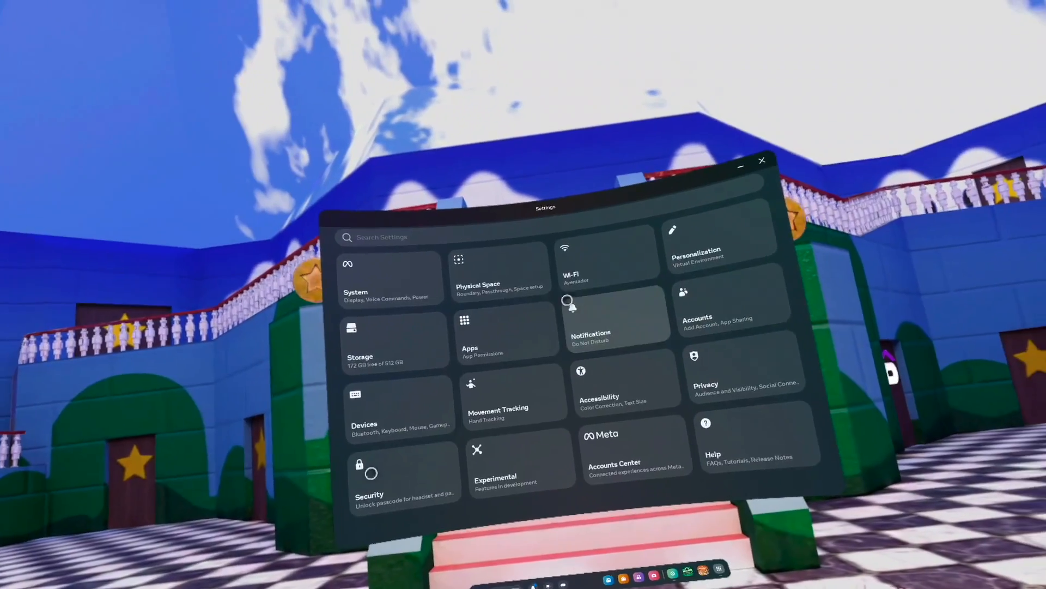
In Physical Space boundary settings, try Advanced sensitivity then return to Simple mode
{"action": "left_click", "coordinate": [499, 277]}
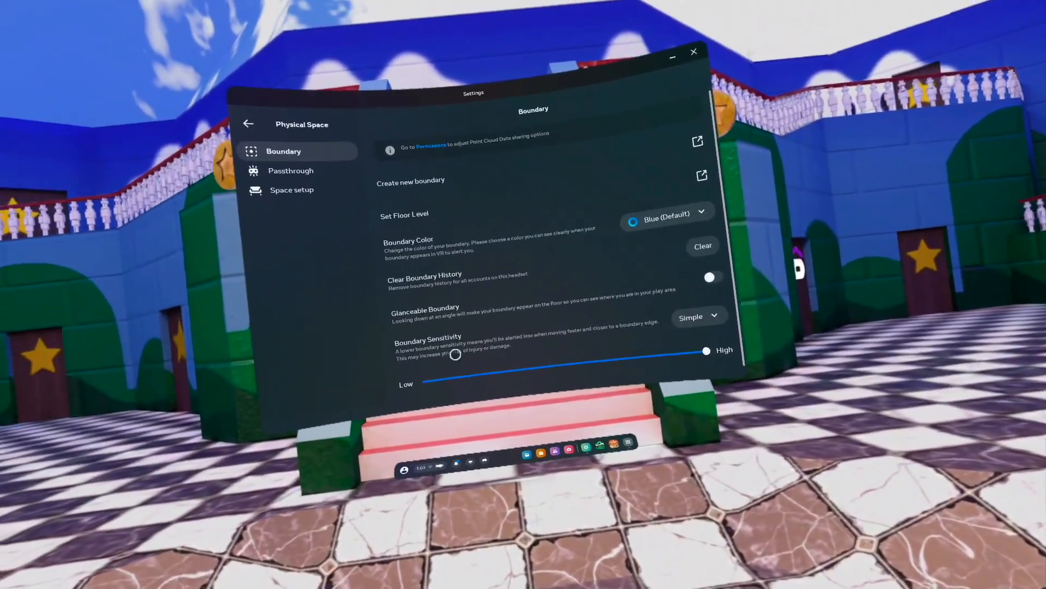
{"action": "left_click", "coordinate": [698, 316]}
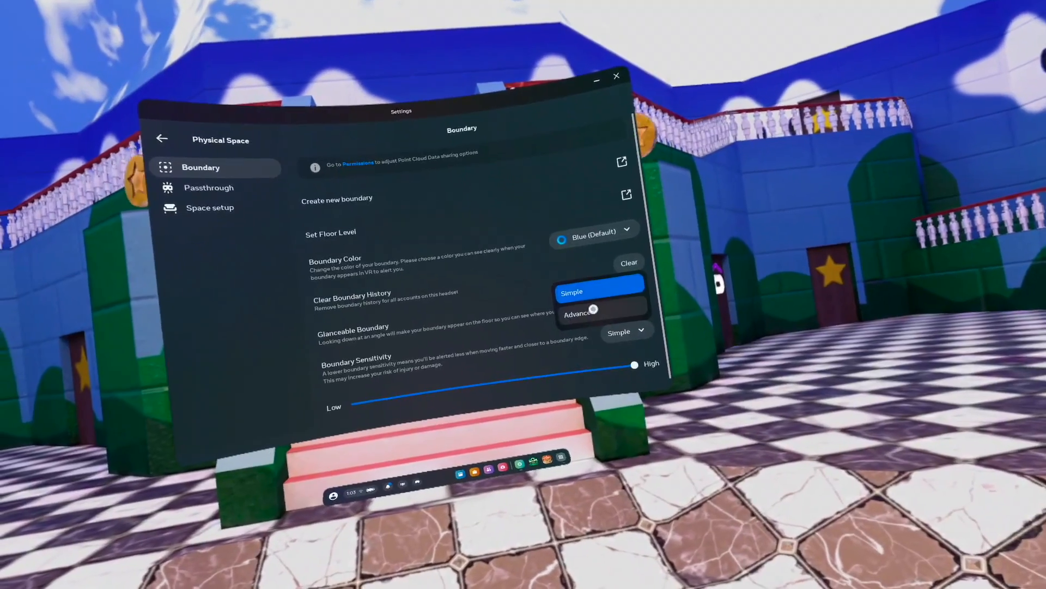
{"action": "left_click", "coordinate": [579, 314]}
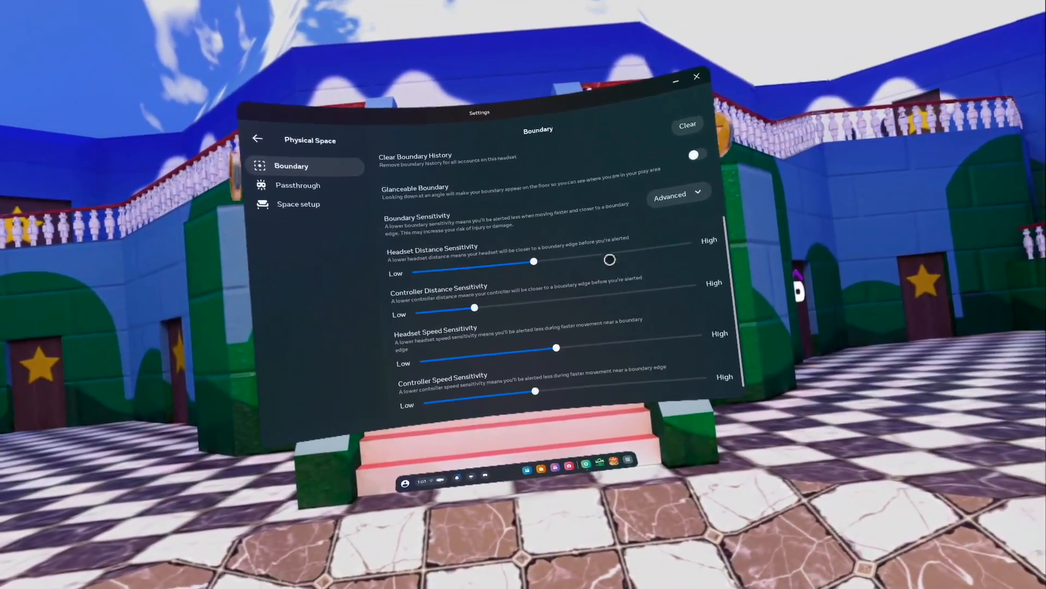
{"action": "left_click", "coordinate": [677, 194]}
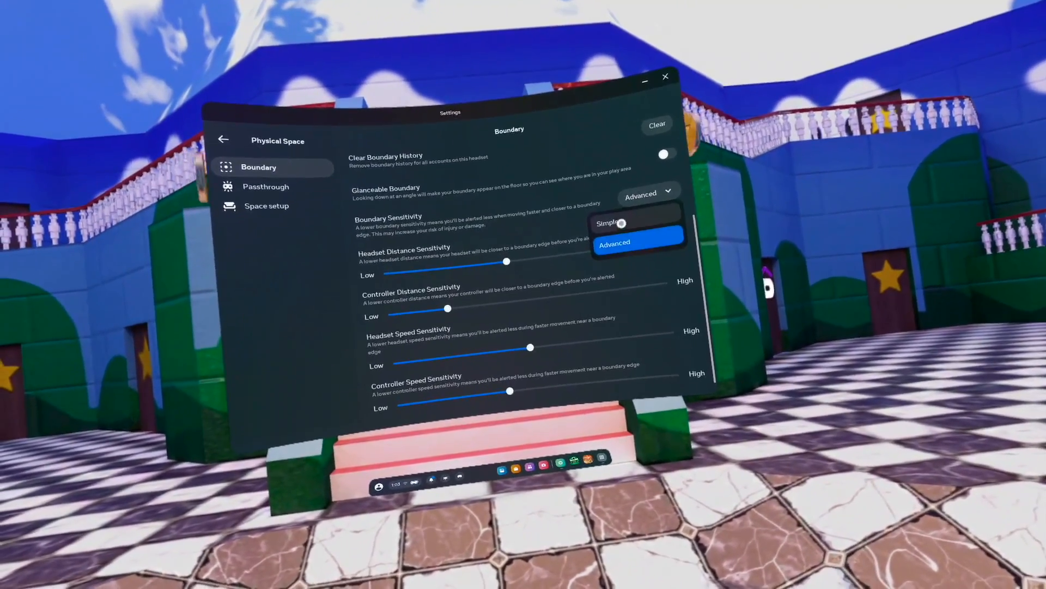
{"action": "left_click", "coordinate": [606, 222]}
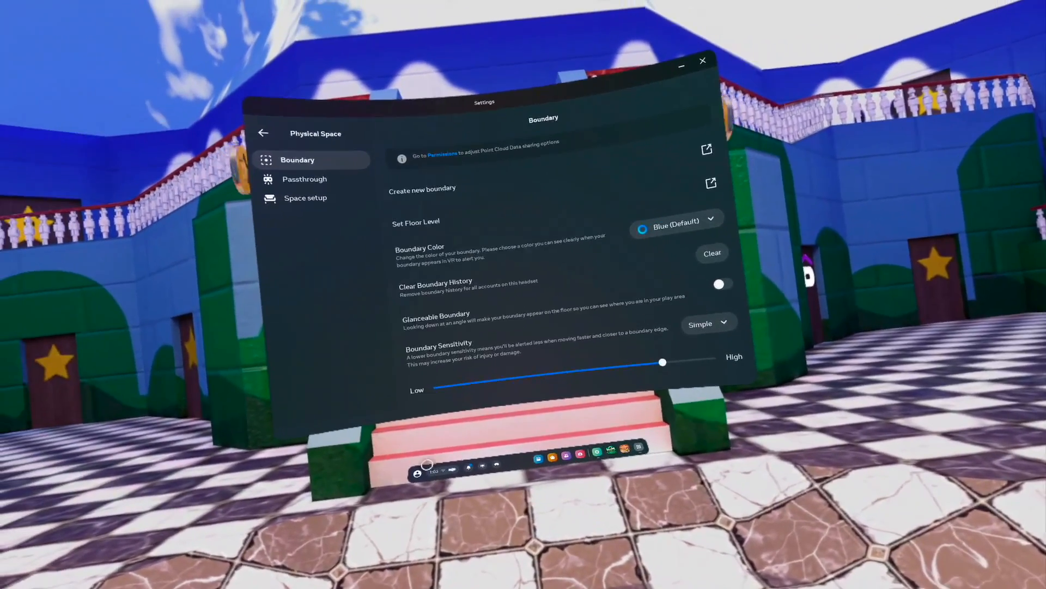
Adjust boundary sensitivity toward High and keep the boundary colour Blue
{"action": "left_click", "coordinate": [673, 220]}
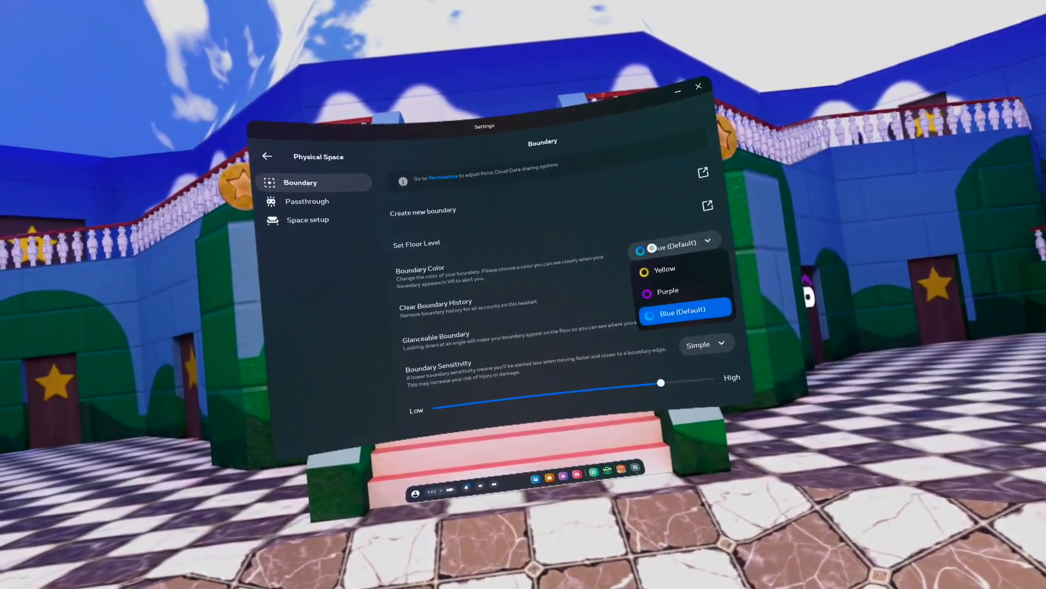
{"action": "left_click", "coordinate": [682, 310]}
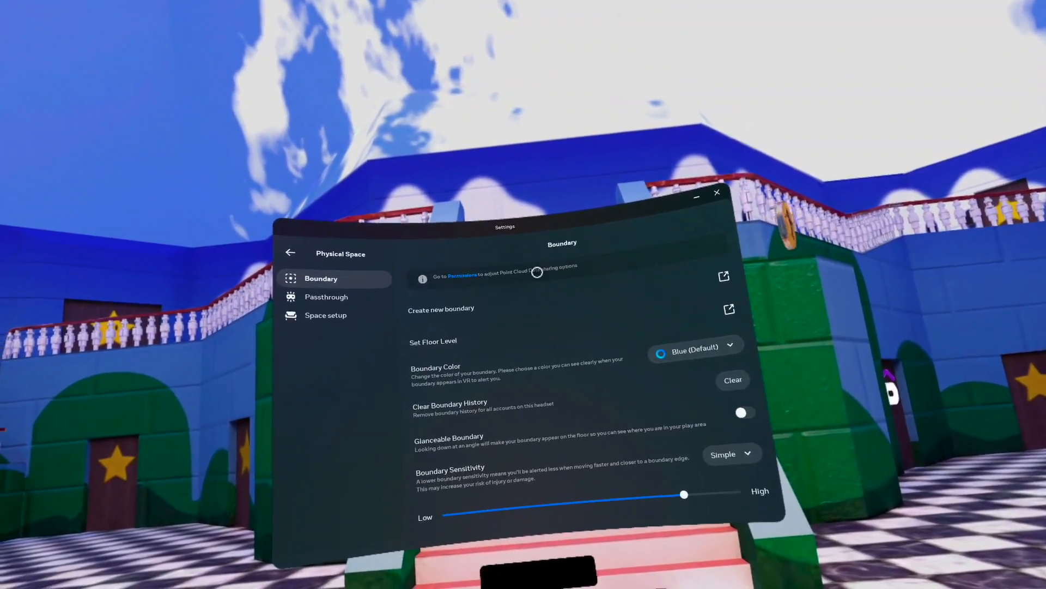
In Privacy > Device Permissions, switch off sharing of point cloud data
{"action": "left_click", "coordinate": [461, 275]}
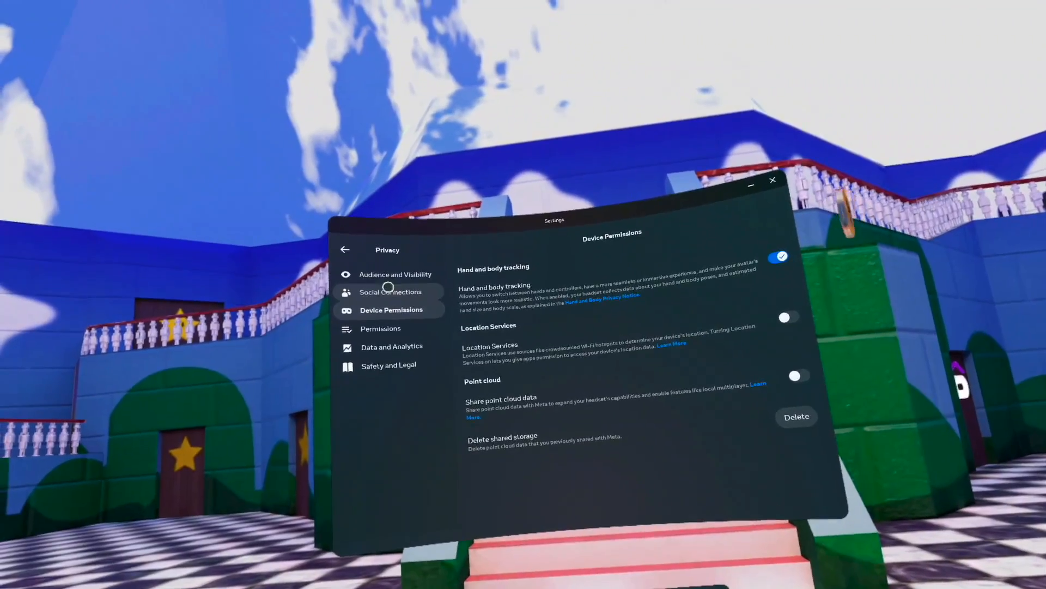
{"action": "left_click", "coordinate": [345, 249]}
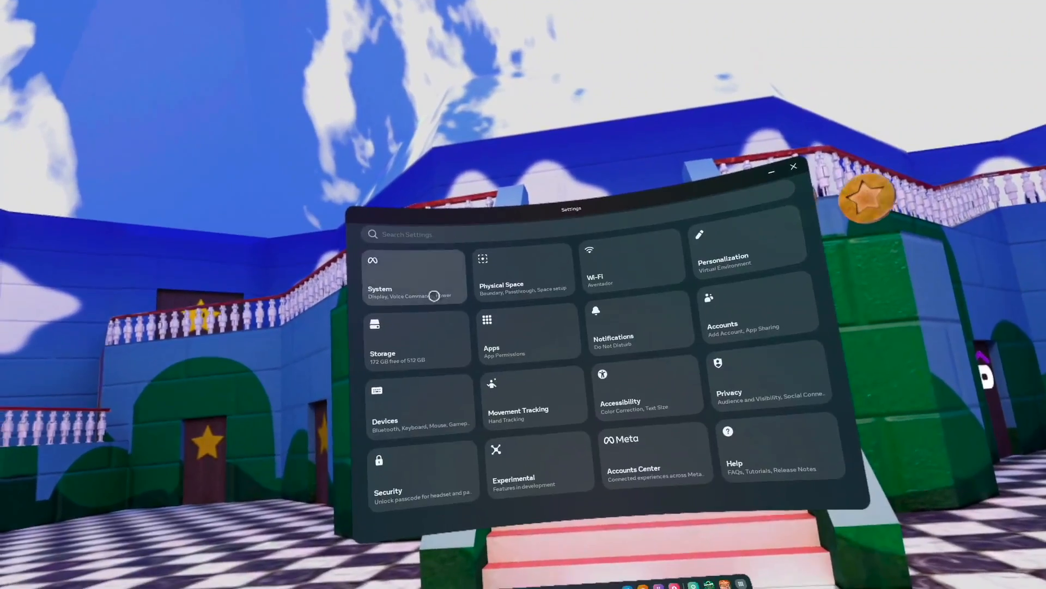
{"action": "left_click", "coordinate": [771, 377]}
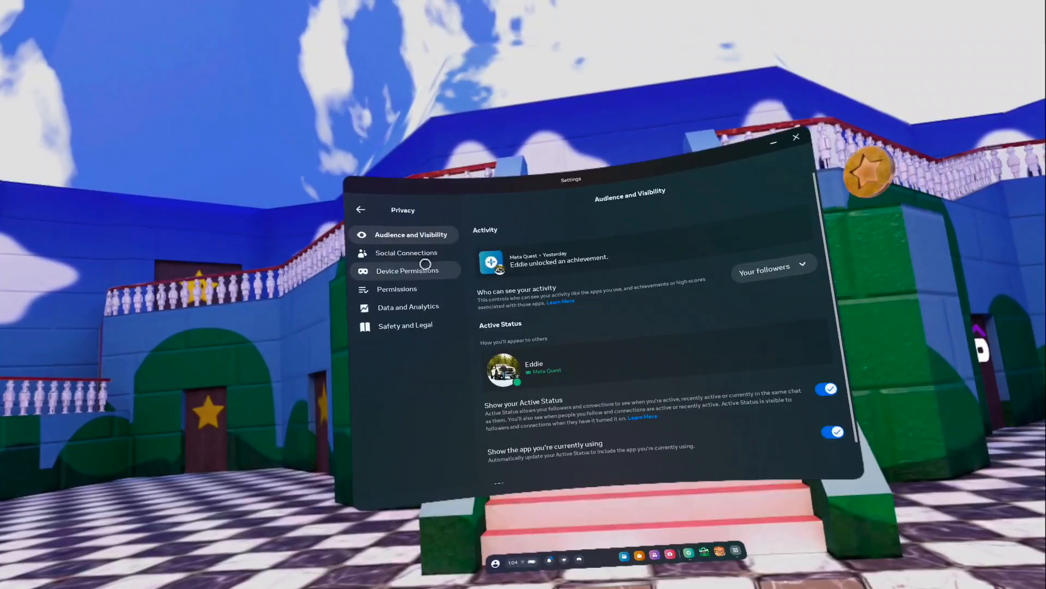
{"action": "left_click", "coordinate": [408, 270]}
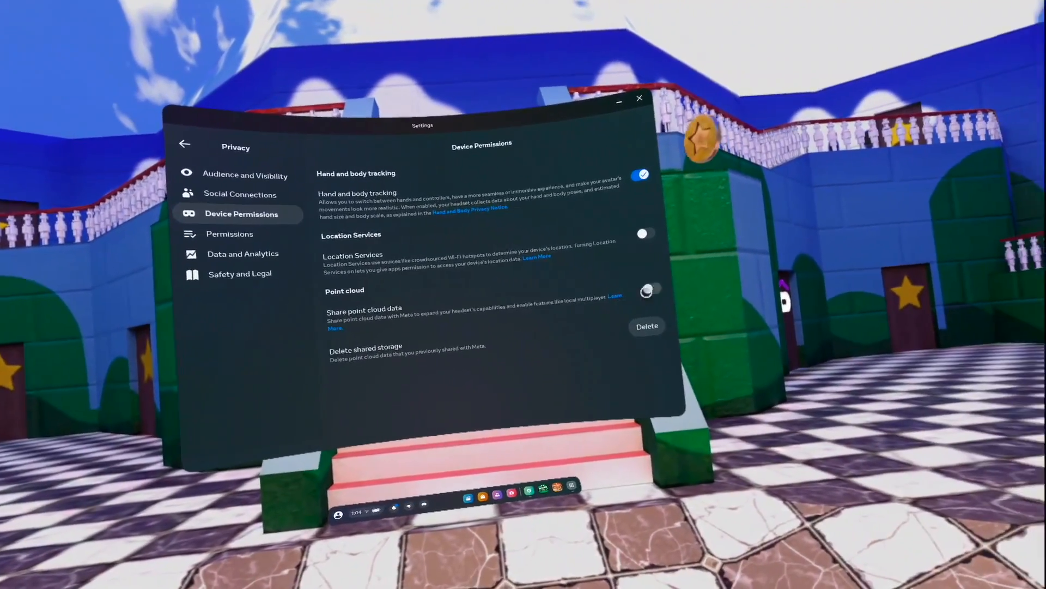
{"action": "left_click", "coordinate": [650, 290]}
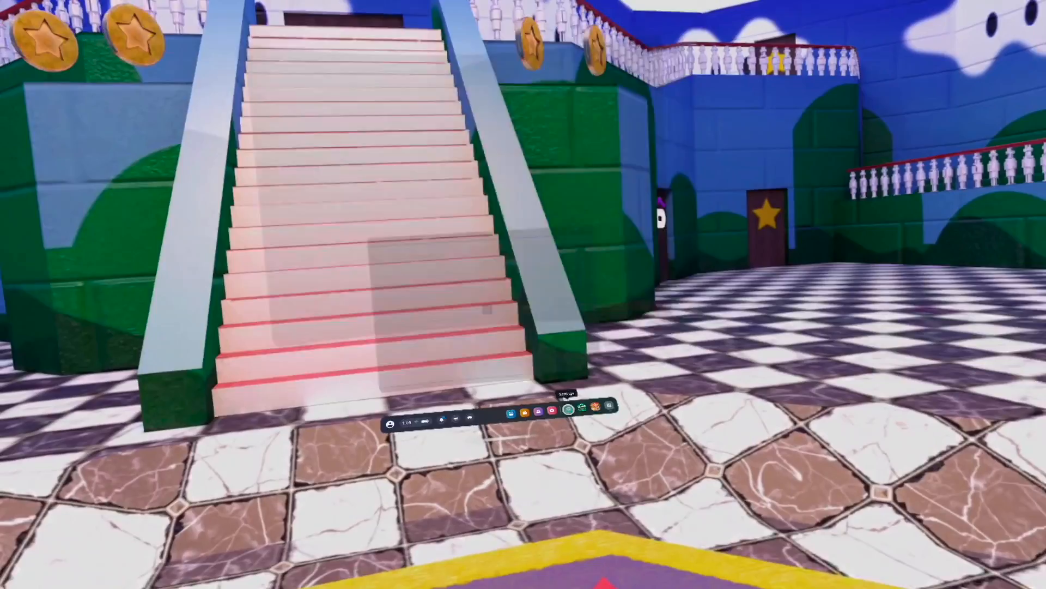
In Accessibility > Hearing, turn on Live Captions and view Mono Audio and Audio Balance
{"action": "left_click", "coordinate": [569, 421]}
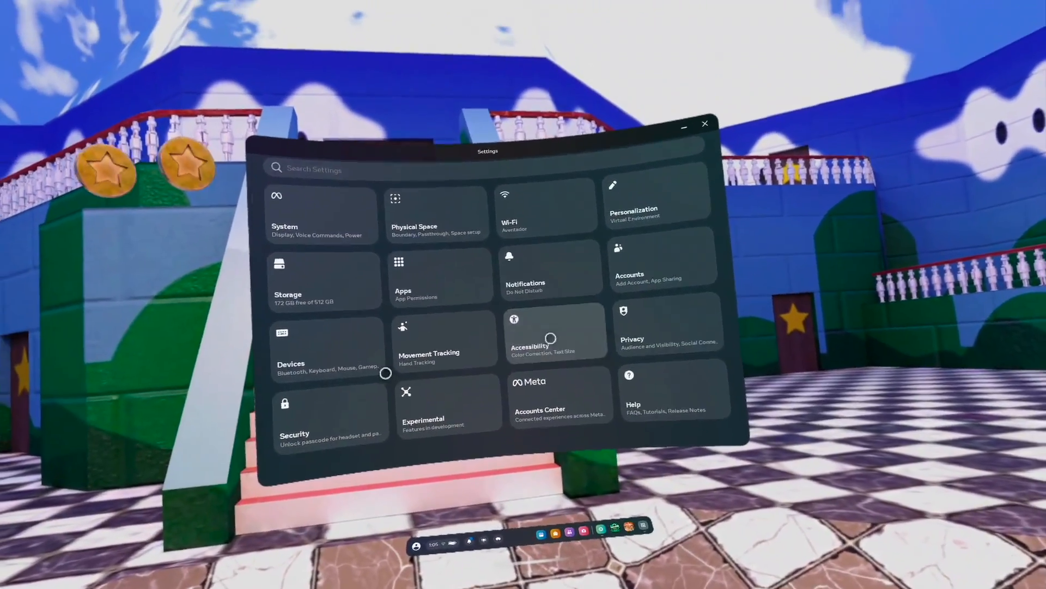
{"action": "left_click", "coordinate": [556, 337]}
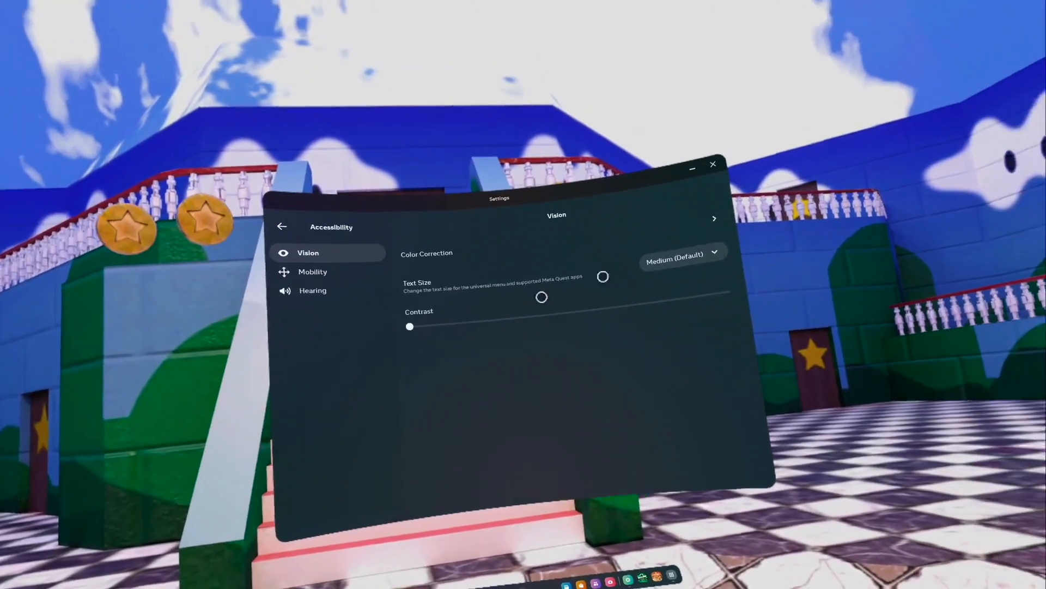
{"action": "left_click", "coordinate": [673, 259]}
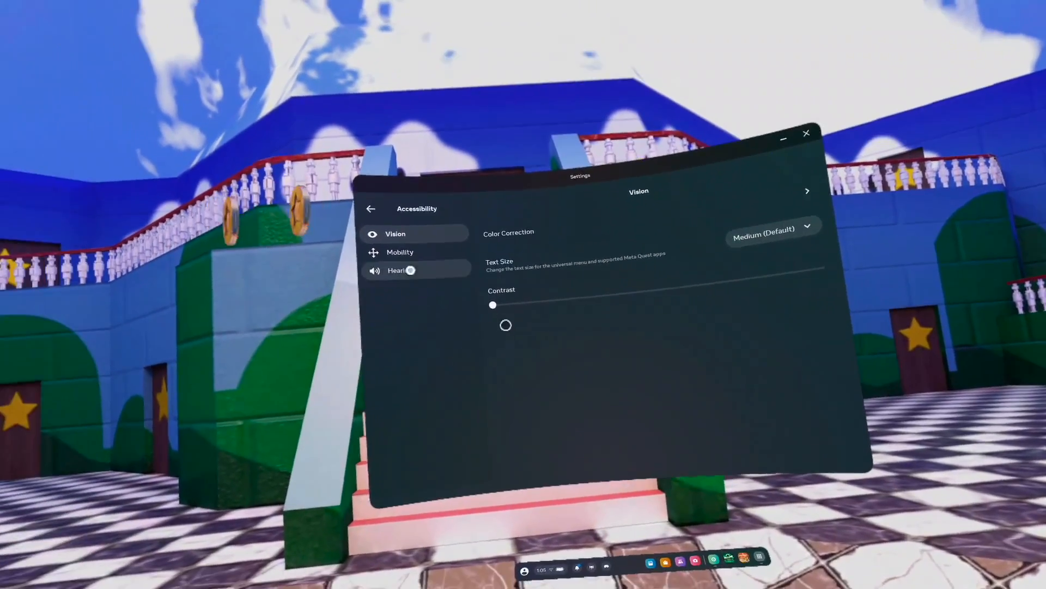
{"action": "left_click", "coordinate": [396, 270]}
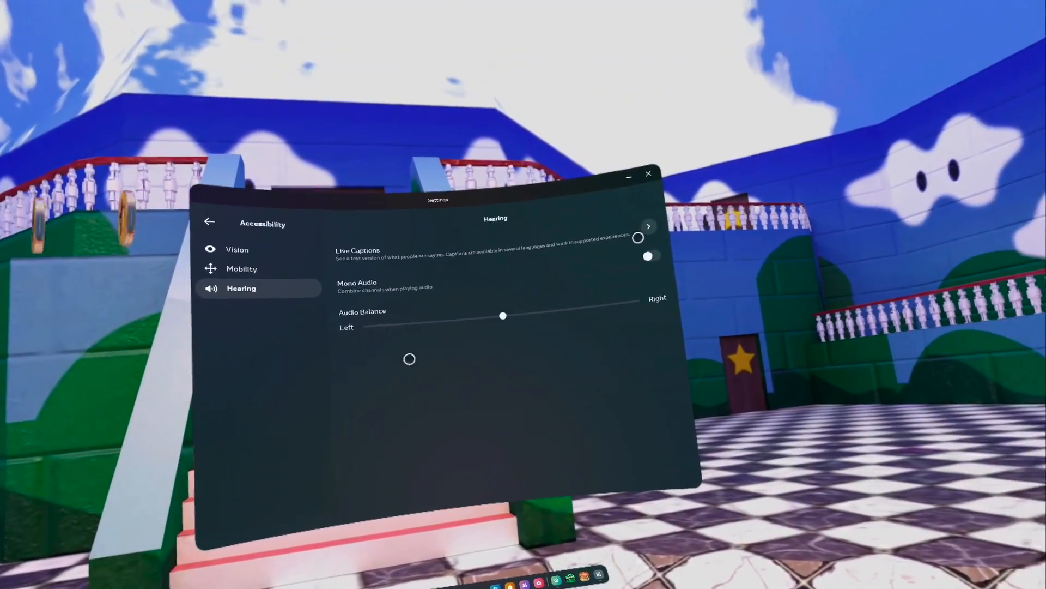
{"action": "left_click", "coordinate": [648, 225]}
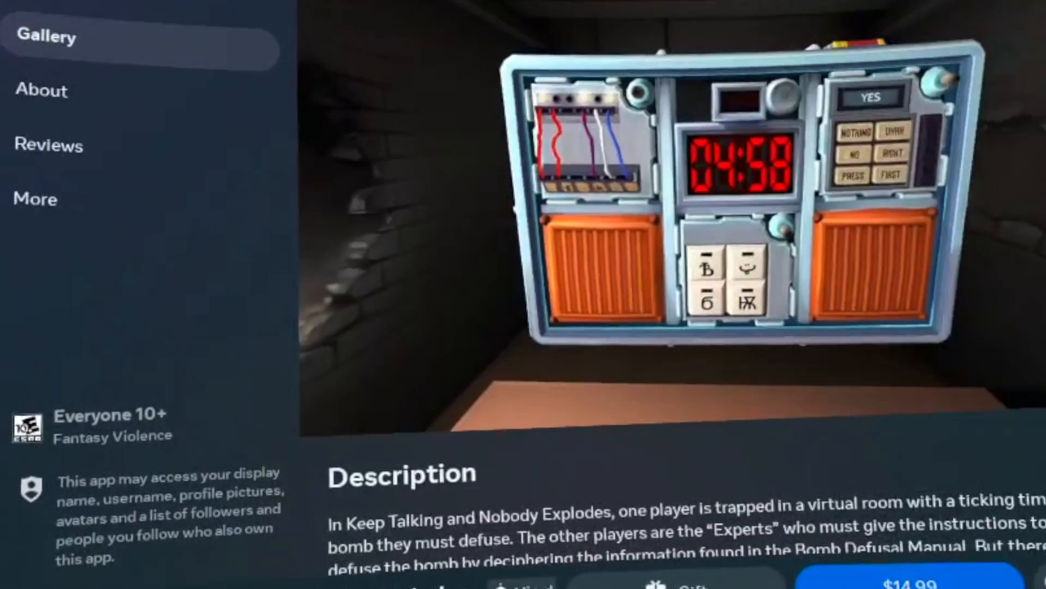
{"action": "scroll", "scroll_direction": "down", "scroll_amount": 3}
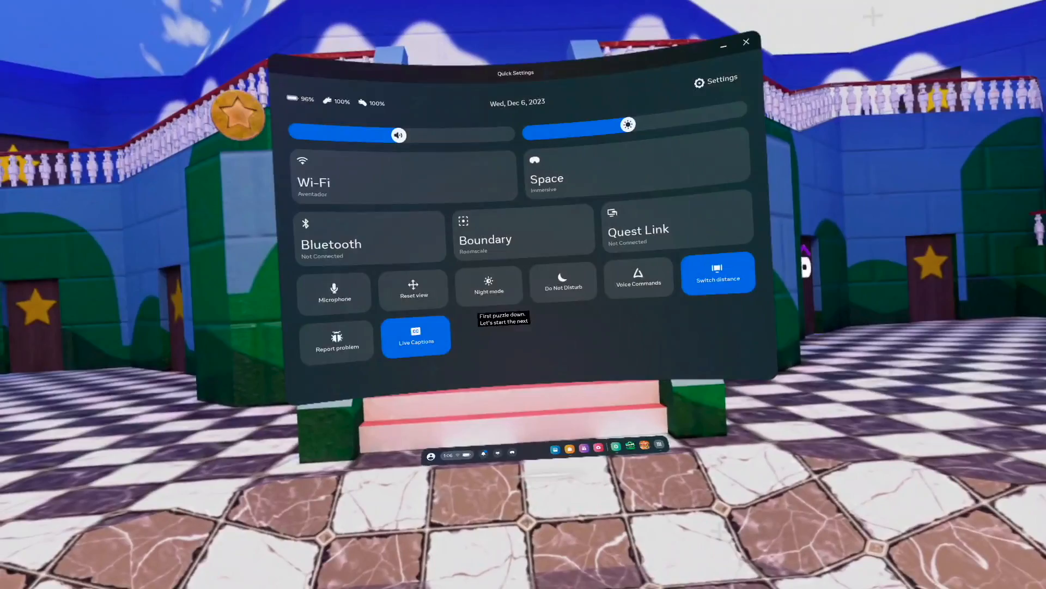
Toggle the Live Captions quick-settings tile off and back on, then go to its full settings
{"action": "left_click", "coordinate": [415, 337]}
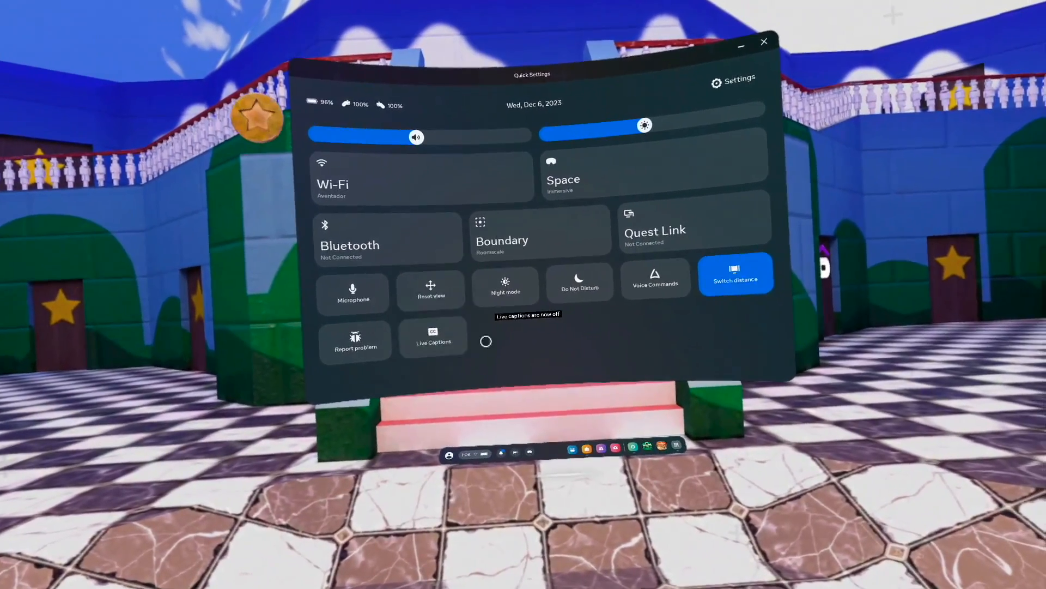
{"action": "left_click", "coordinate": [433, 340]}
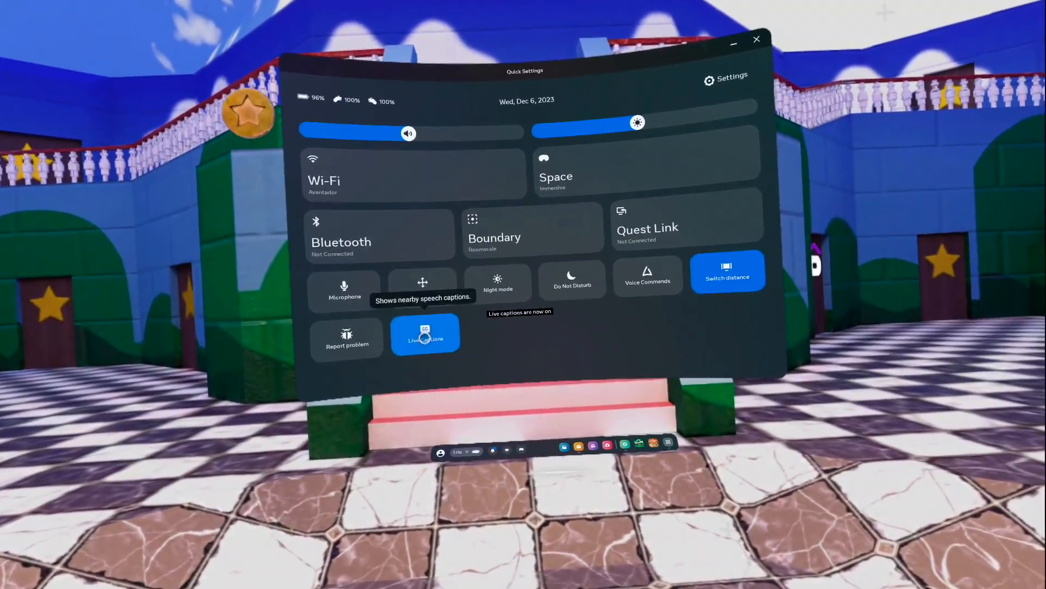
{"action": "left_click", "coordinate": [425, 337]}
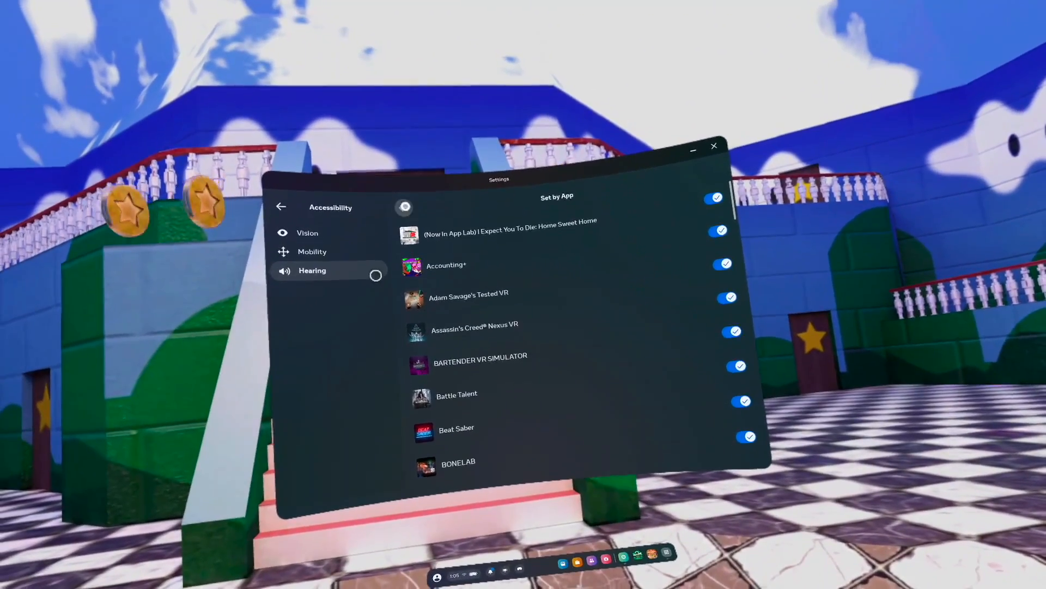
Return from the per-app caption list and view the Customize Style caption options
{"action": "left_click", "coordinate": [281, 206]}
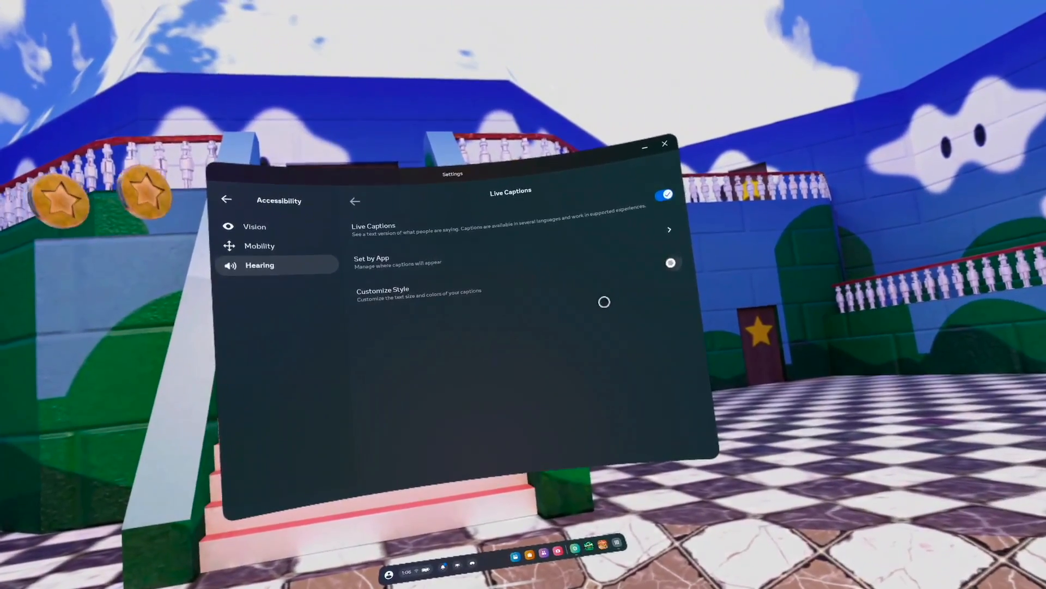
{"action": "left_click", "coordinate": [383, 293]}
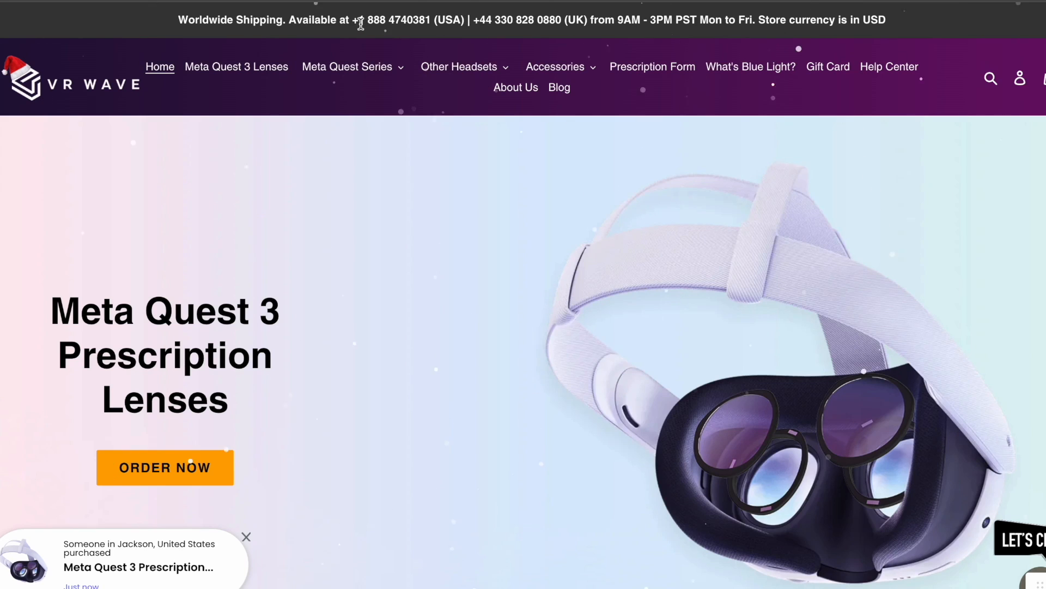
View the VR Wave Meta Quest 3 prescription lenses product page and its prescription form
{"action": "double_click", "coordinate": [393, 20]}
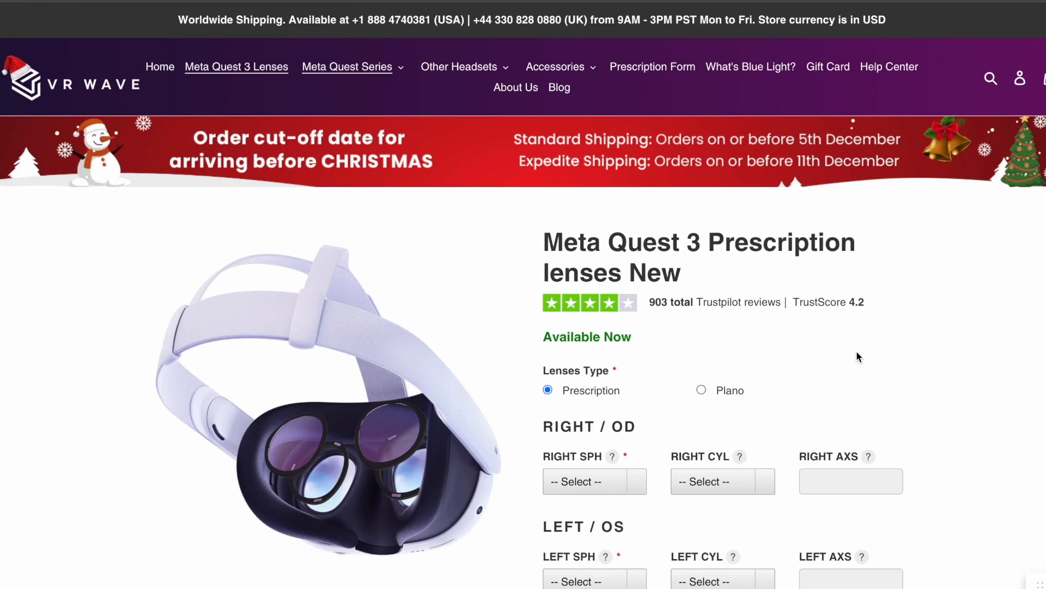
{"action": "scroll", "scroll_direction": "down", "scroll_amount": 3}
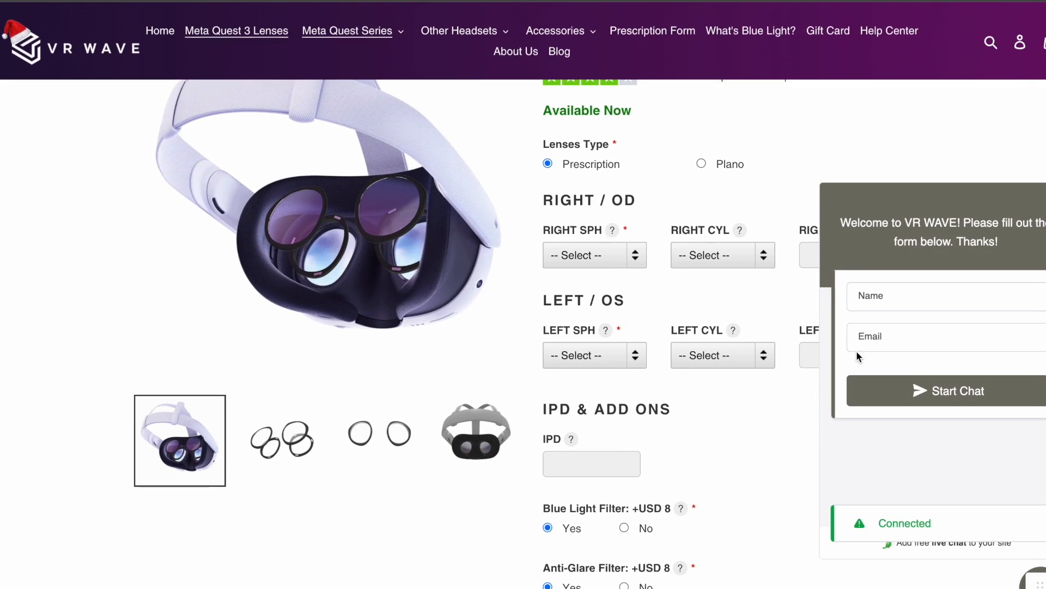